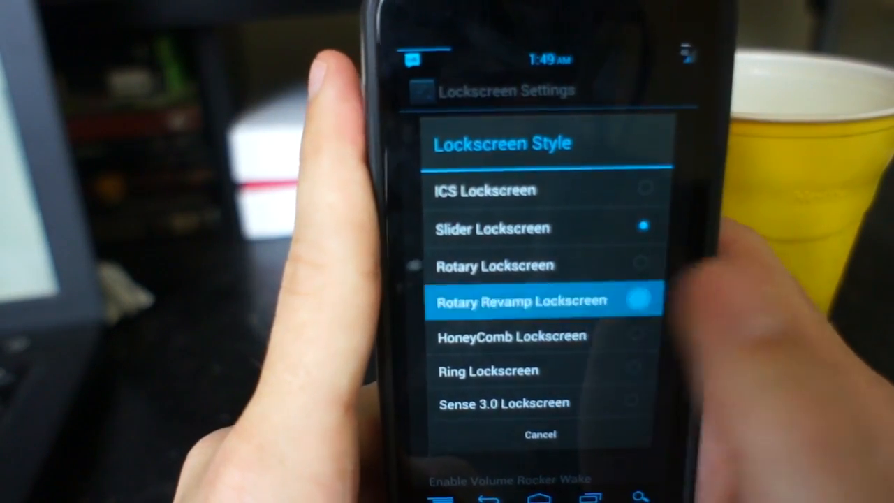
# Step: Select the Rotary Revamp lockscreen style, ending in Display settings
pyautogui.click(544, 301)
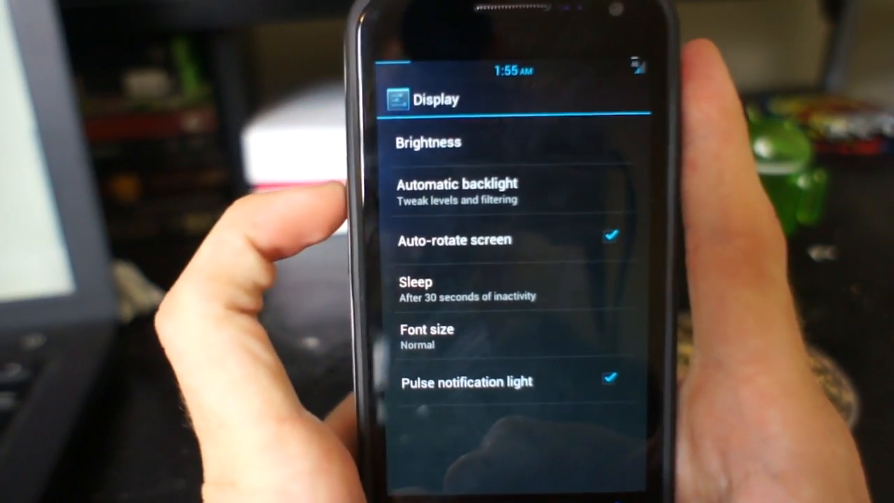
# Step: Go home and open the app drawer listing Ringdroid, ROM Manager and Settings
pyautogui.click(428, 142)
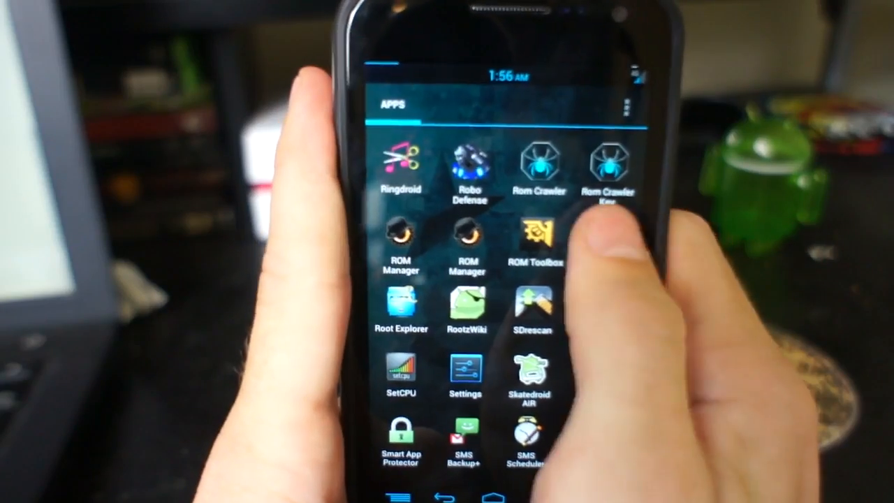
# Step: Open the wallpaper picker and preview the blue starry Gummy wallpaper
pyautogui.click(401, 309)
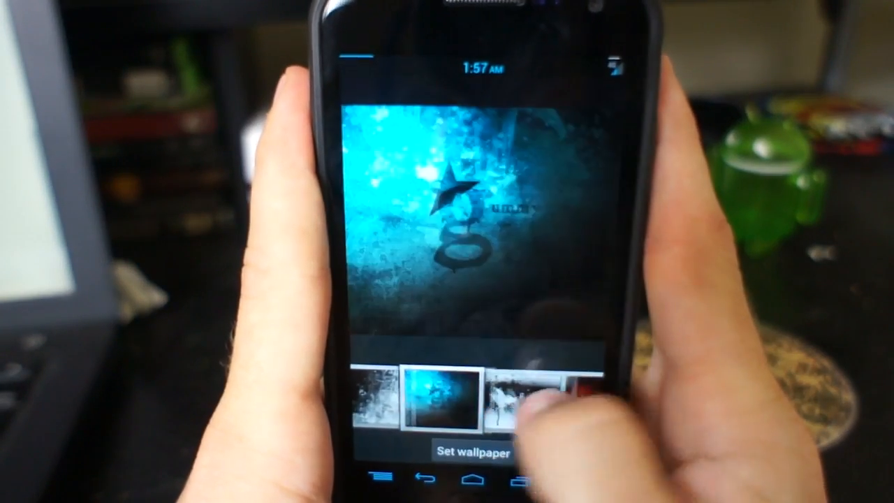
# Step: Set the blue star wallpaper and reopen Lockscreen Settings
pyautogui.click(514, 401)
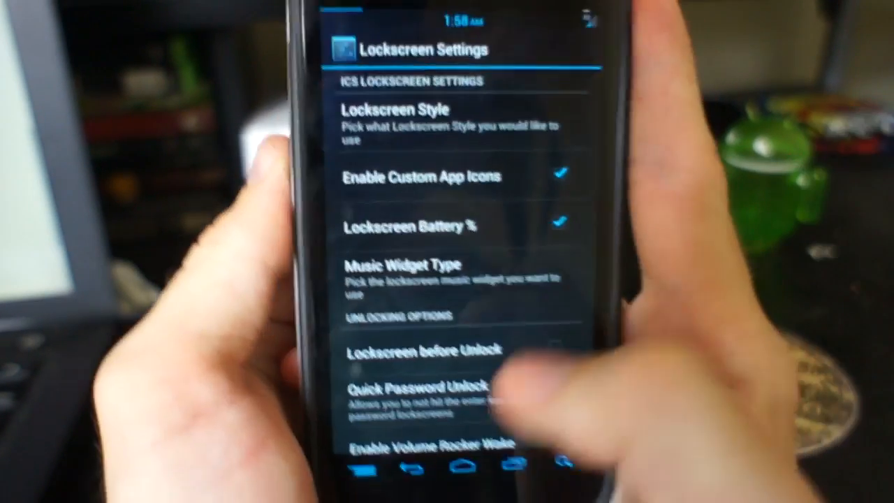
# Step: Assign Chrome Beta and Maps to Custom App slots 2 and 3, then open the app chooser
pyautogui.scroll(-3)
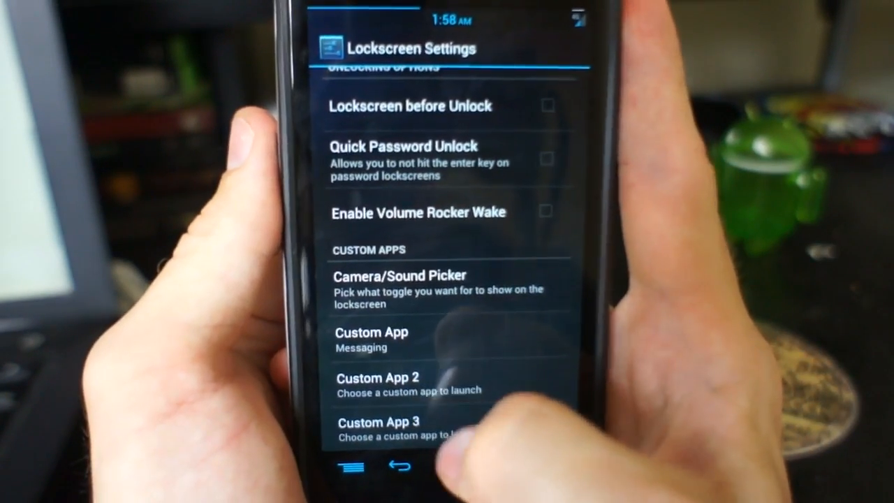
pyautogui.click(391, 342)
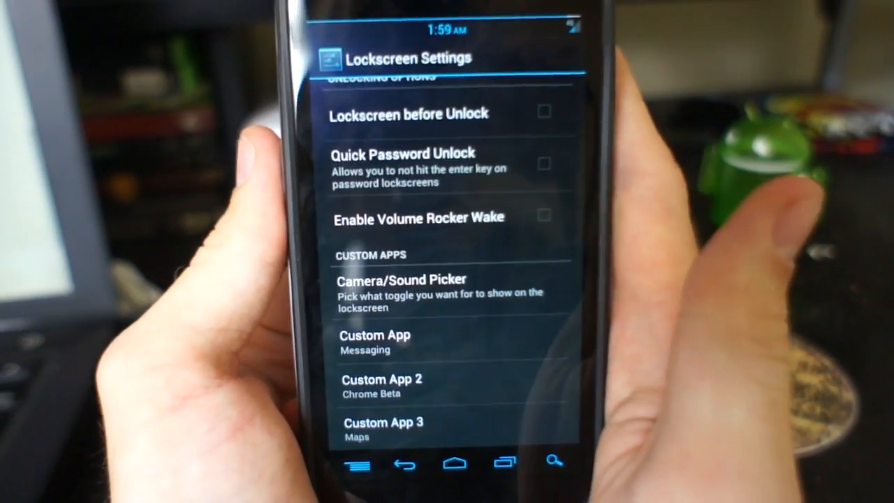
pyautogui.click(375, 335)
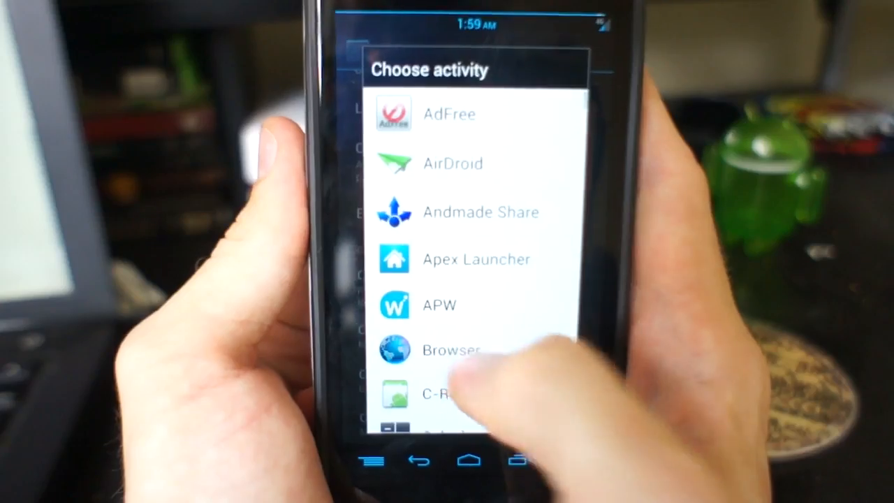